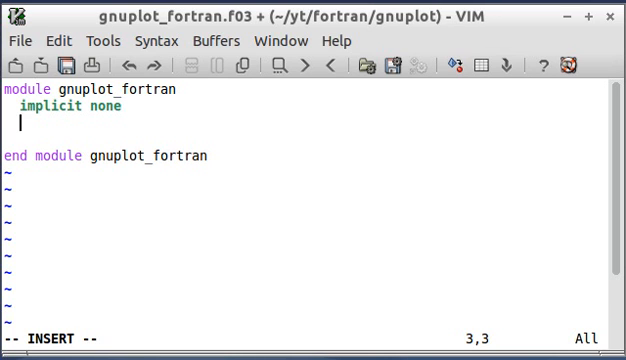
Write a plot2d(x,y) line below implicit none, then erase it and the empty line
text(plot2d(x)
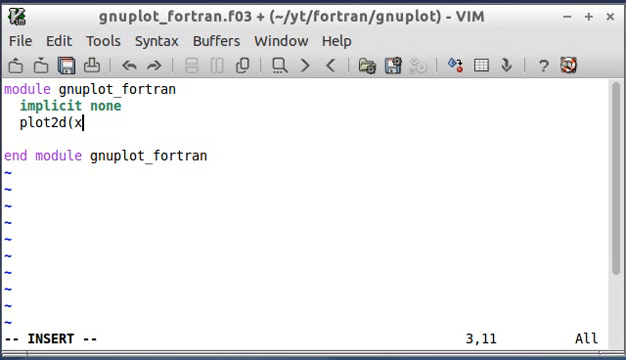
text(,y))
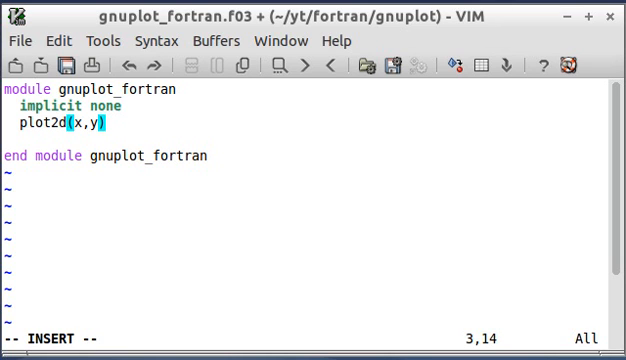
key(BackSpace)
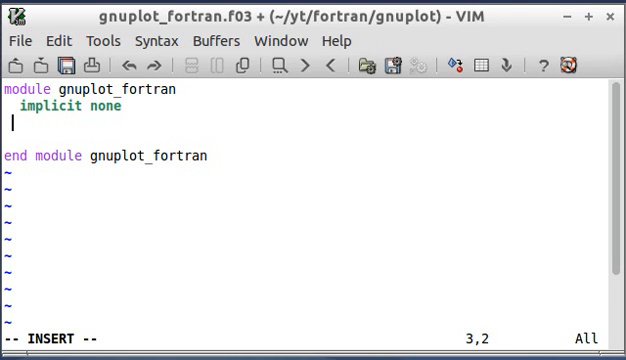
key(BackSpace)
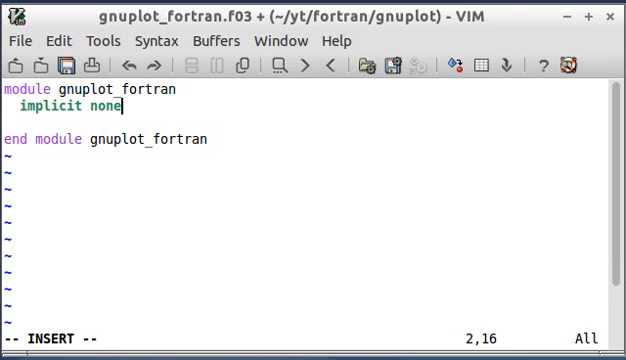
mouse_move(90, 66)
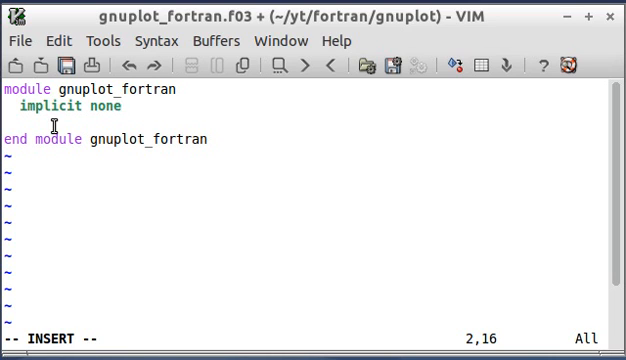
mouse_move(120, 106)
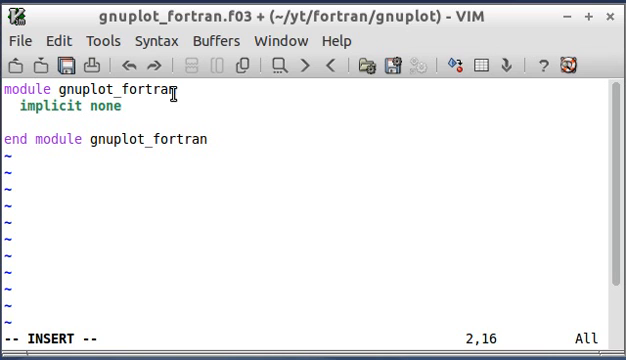
Add a contains section after implicit none with the subroutine plot2d(x,y) header
key(Return)
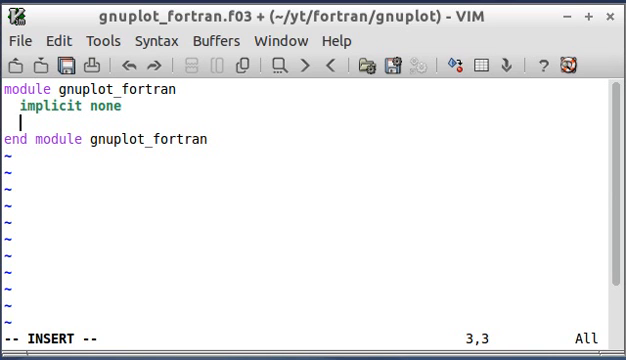
text(contains)
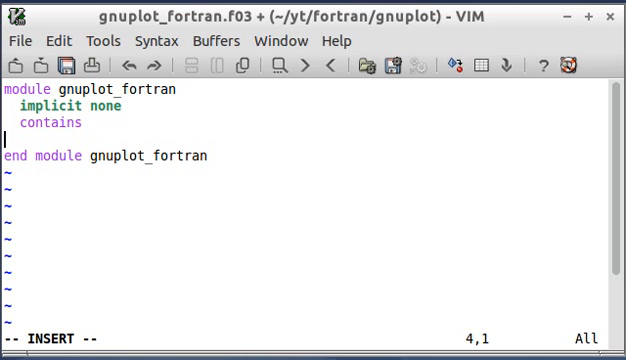
text(s)
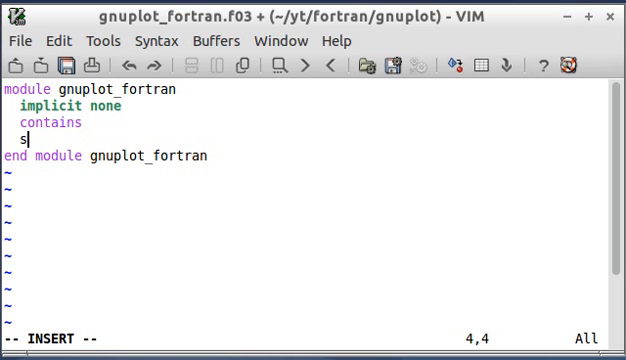
text(ubroutine()
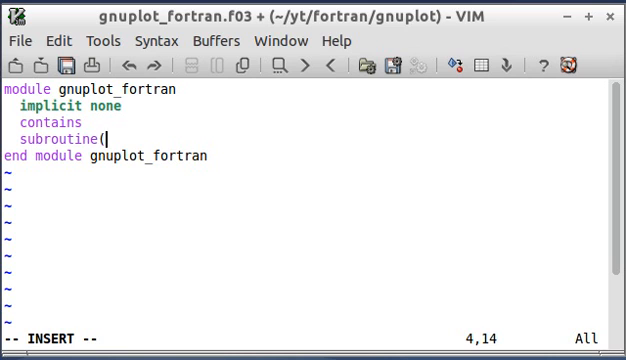
text(x,y))
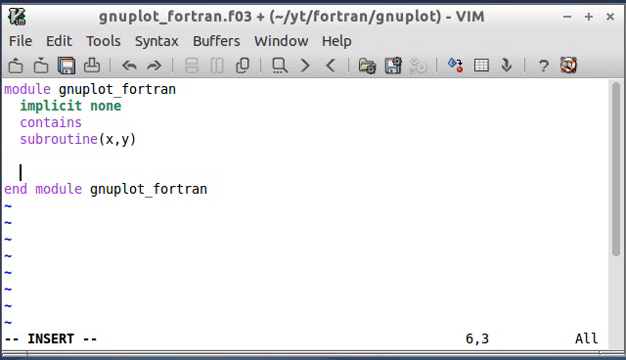
Close the subroutine with end subroutine plot2d, fixing the 'plto2d' typo
text(end)
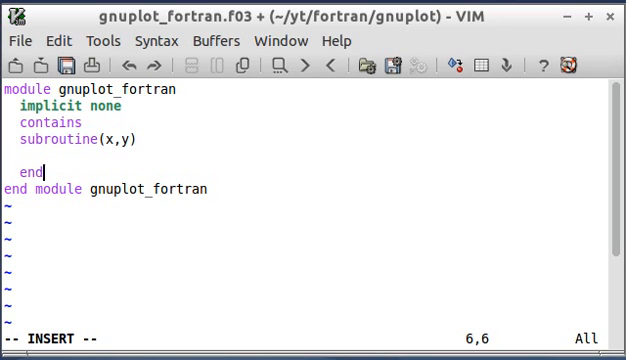
text(su)
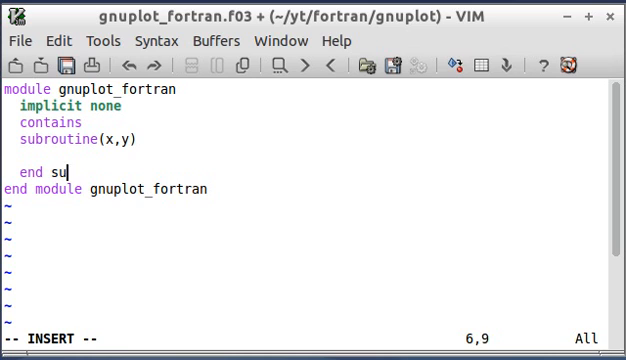
text(broutine)
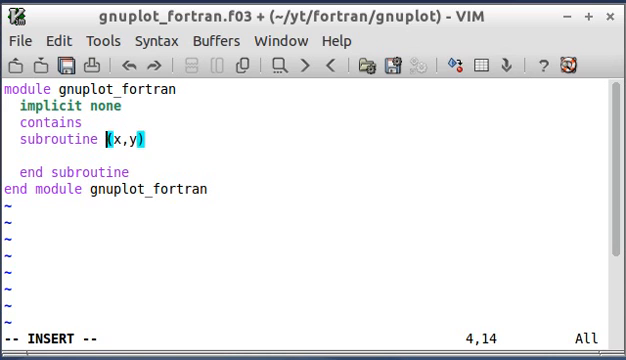
text(plto2d)
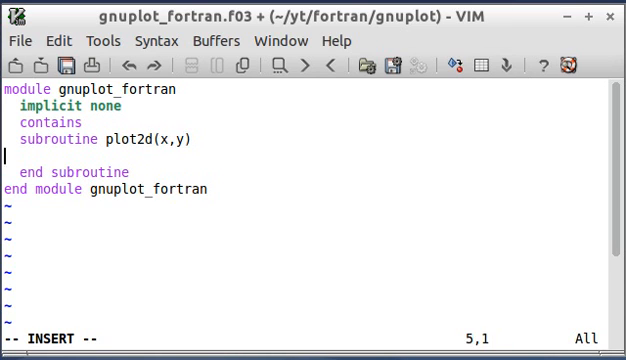
text(pl)
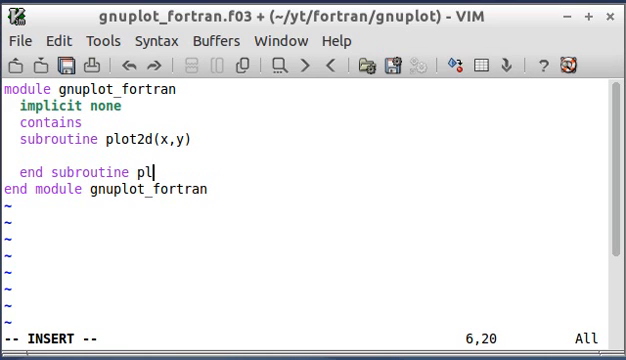
text(ot2d)
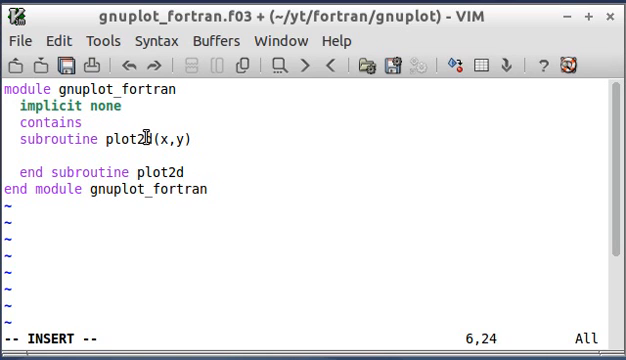
mouse_move(160, 138)
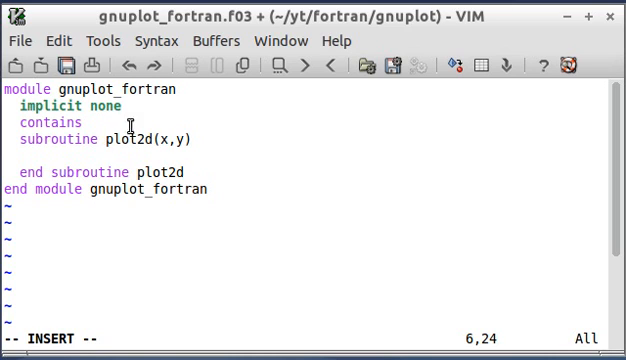
mouse_move(237, 103)
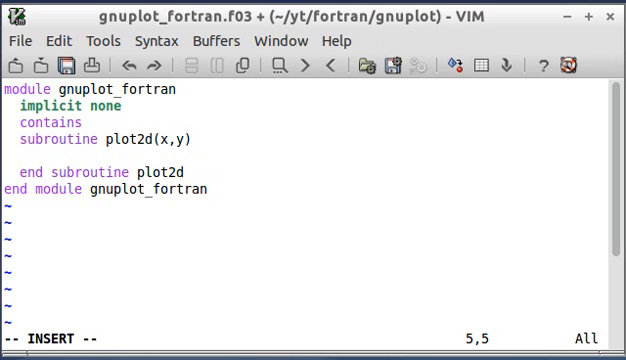
Declare x and y with real, intent(in), dimension(:) :: x, y below the plot2d header
text(real)
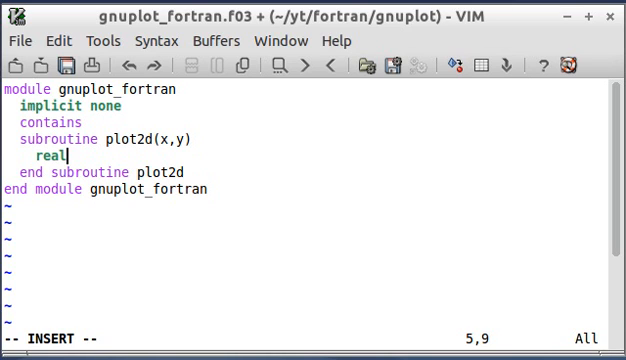
text(, intent()
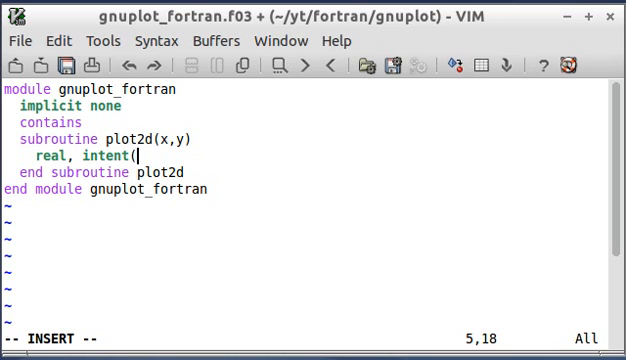
text(in))
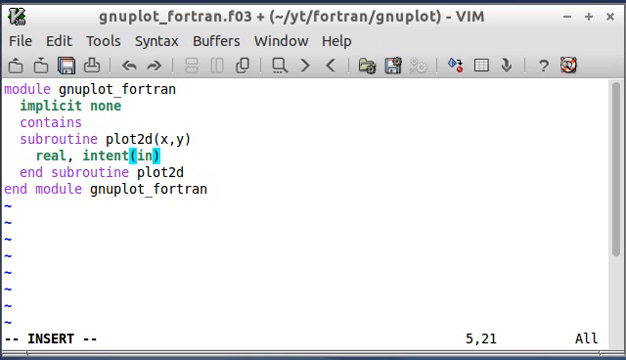
text(, dimension)
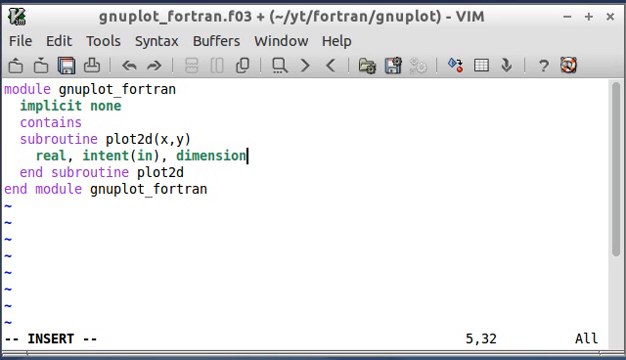
text(()
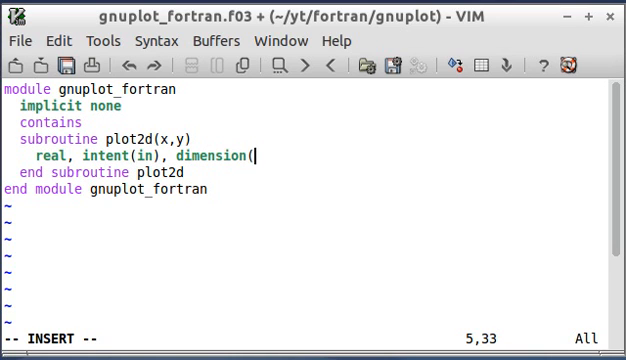
text(:) ::)
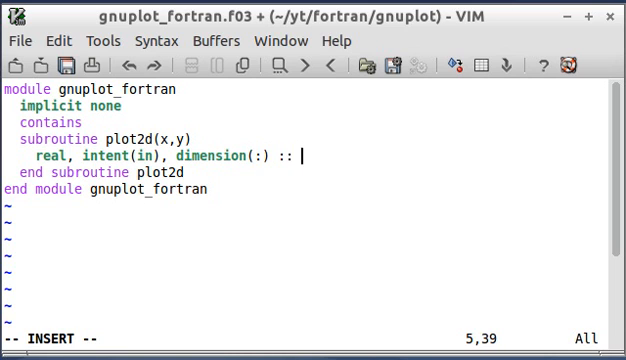
text(x, y)
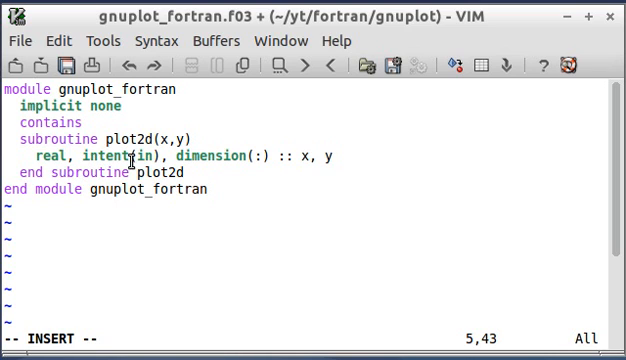
mouse_move(278, 113)
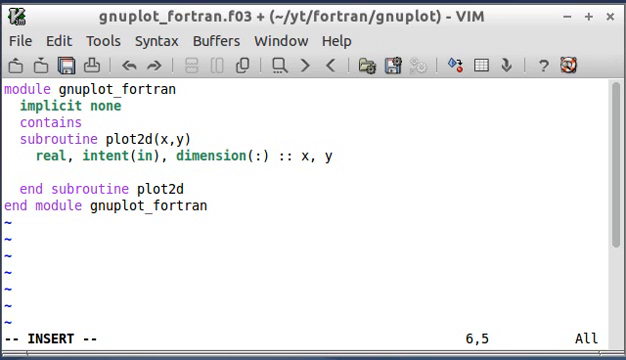
Declare integer :: size_x, size_y, i in plot2d
text(integer :: siz)
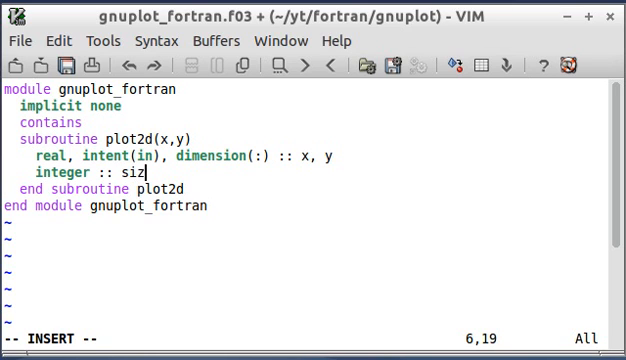
text(e_x)
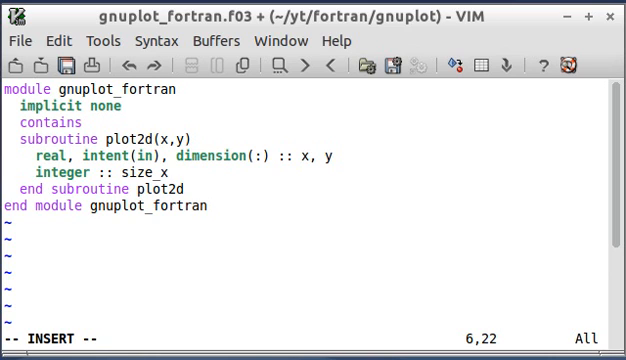
text(, size_)
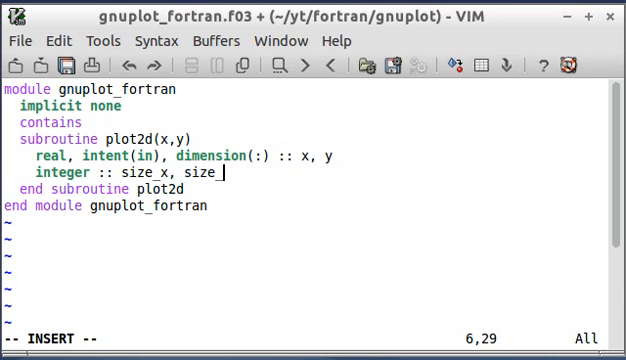
text(y, i)
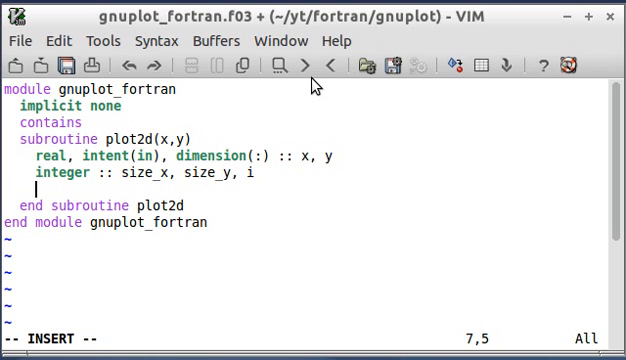
Assign size_x = size(x) and size_y = size(y) on separate lines
text(size_)
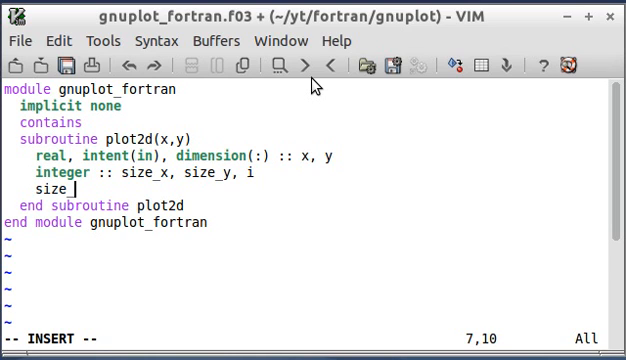
text(x =)
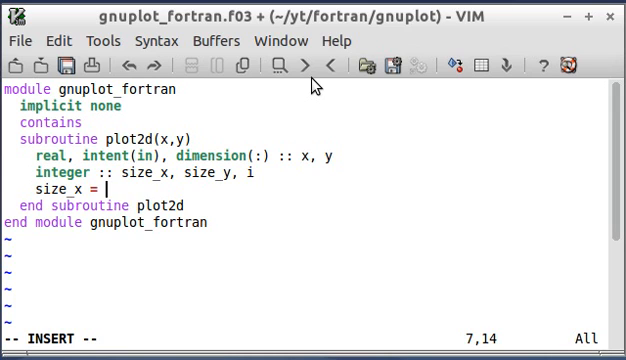
text(size(x)
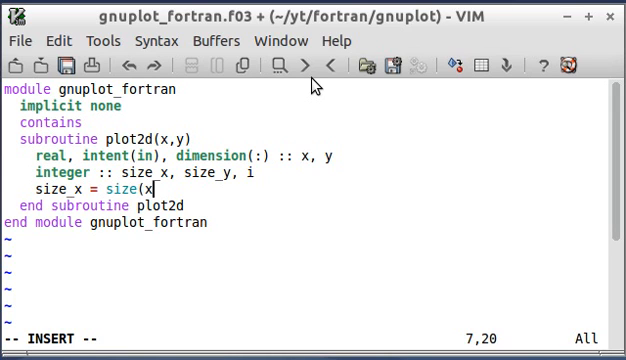
key(Return)
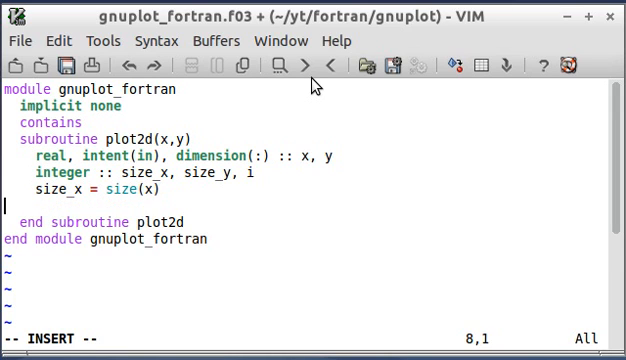
text(size)
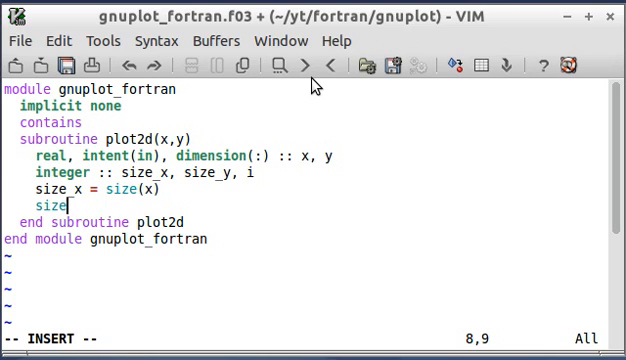
text(_y)
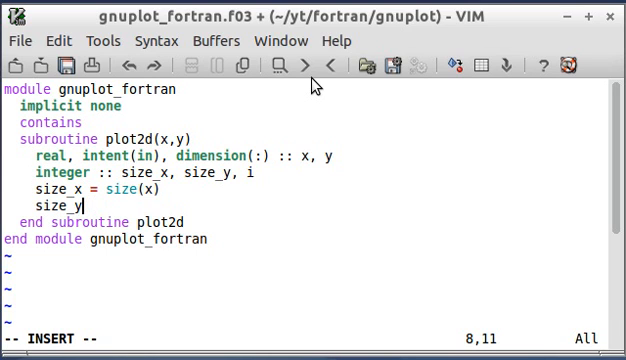
text(= size(y)
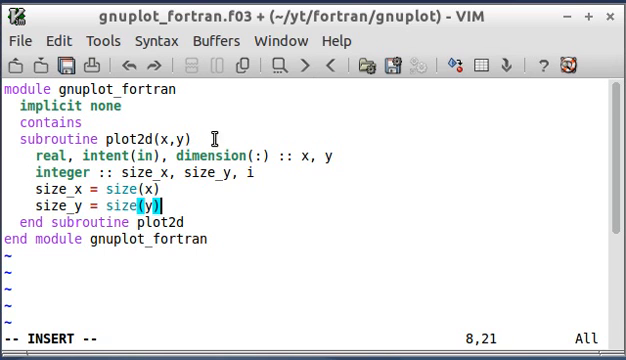
mouse_move(118, 207)
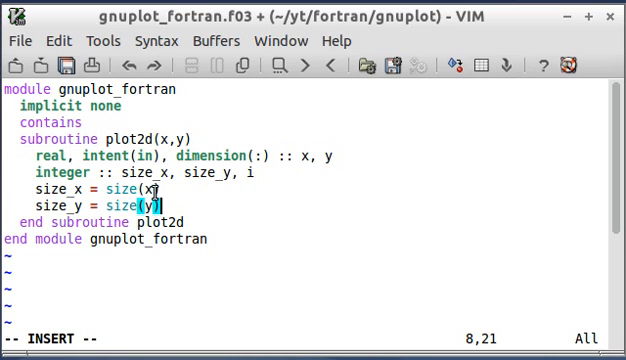
mouse_move(155, 171)
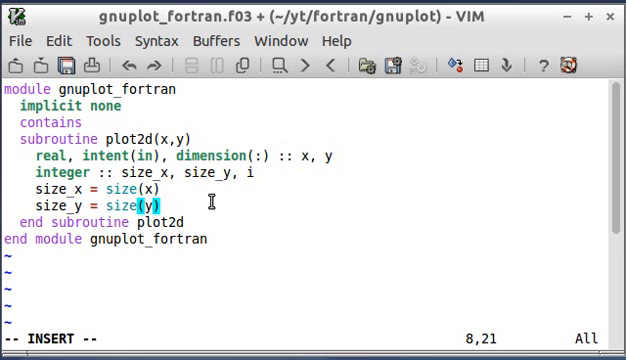
Add if (size_x /= size_y) then, printing "Array size mismatch" inside
key(Return)
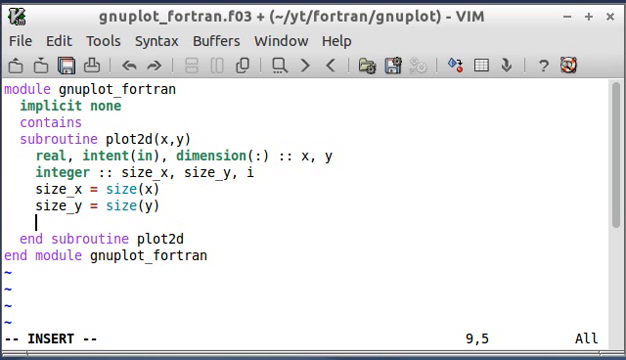
text(i)
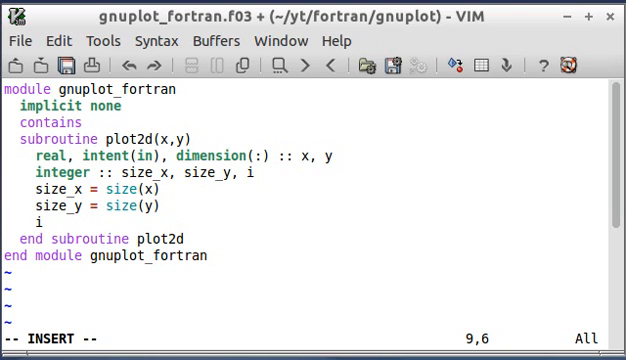
text(if ()
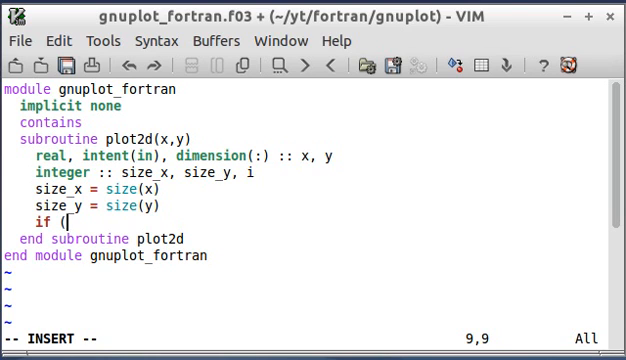
text(size_x)
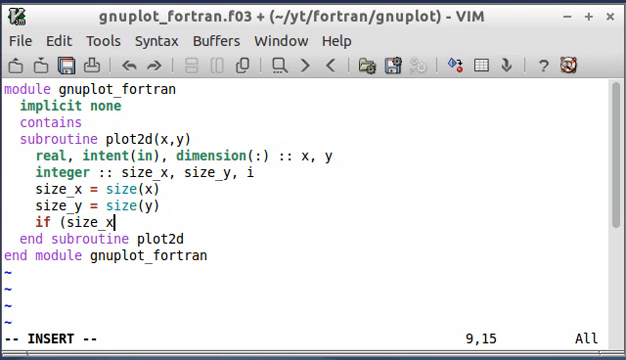
text(/)
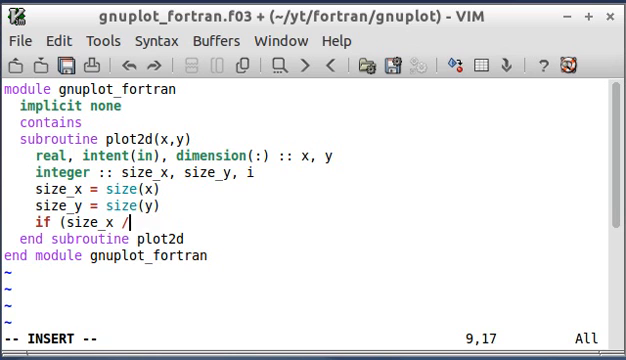
text(= size_y) then)
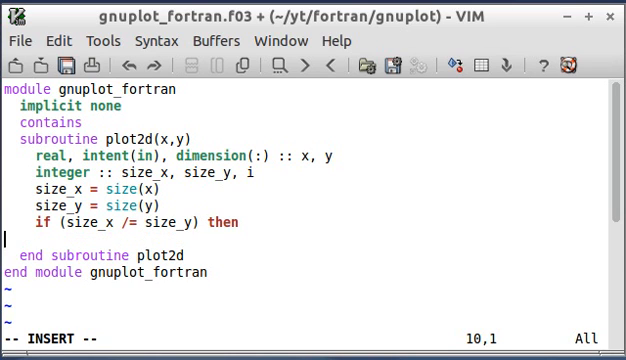
text(print)
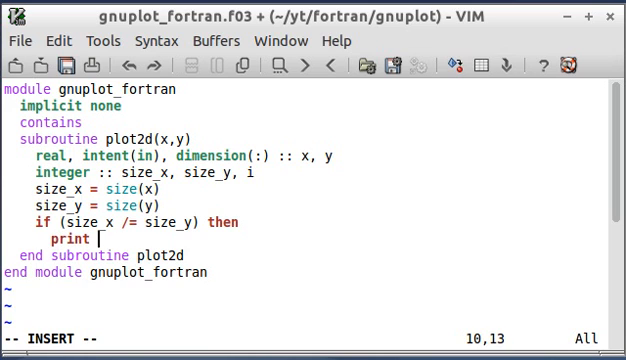
text(*, ")
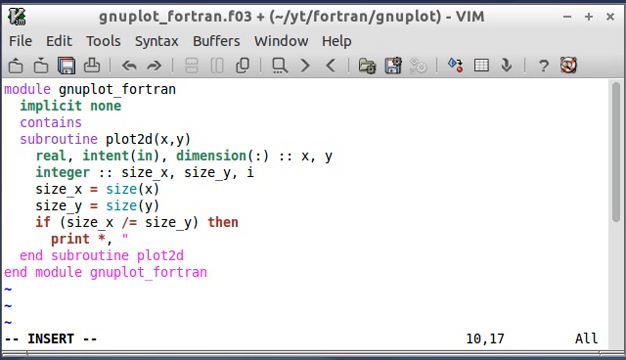
text(Array size mismatch)
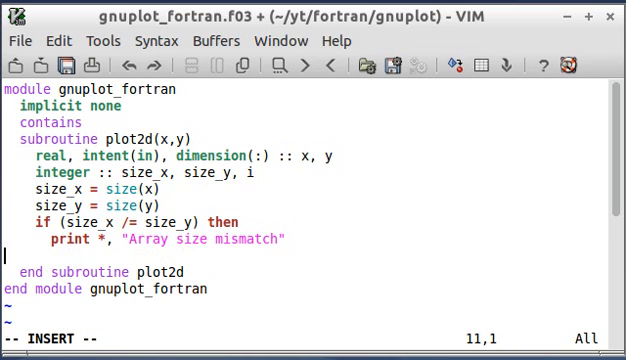
key(Tab)
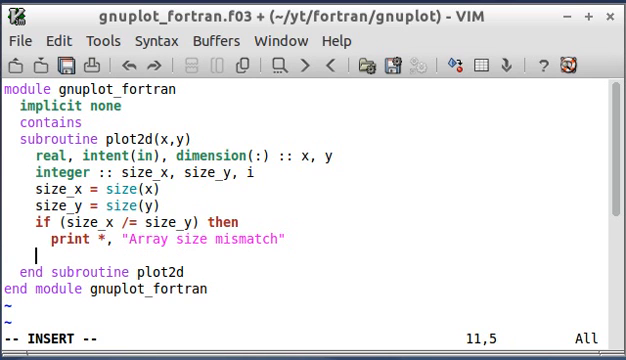
Write else followed by open(unit=1, file='data.dat')
text(else)
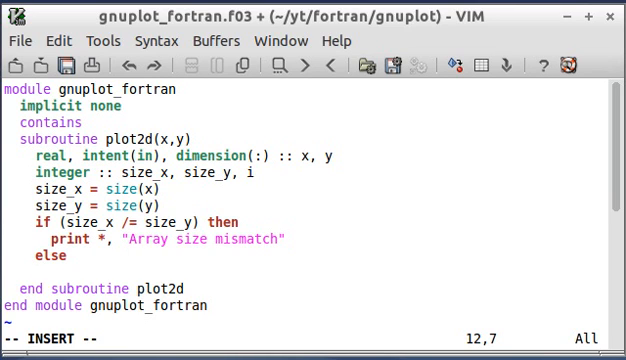
text(open(unit)
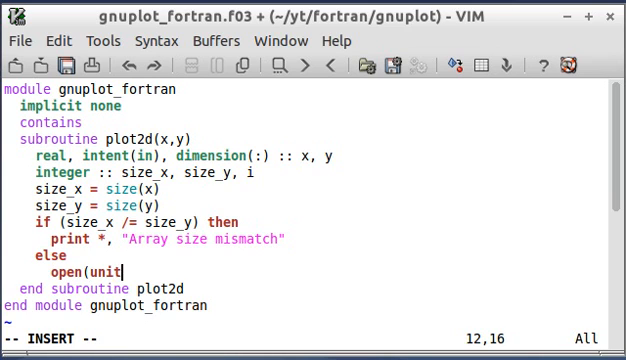
text(=1, file=)
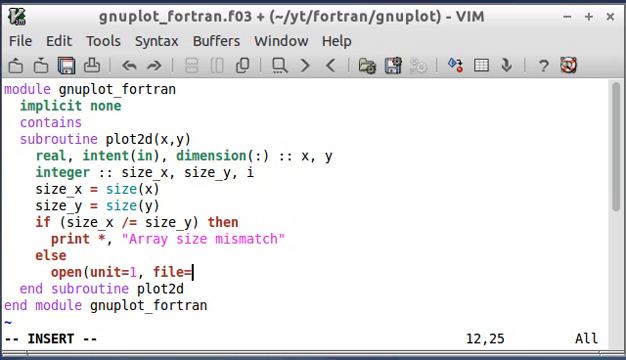
text('data.dat')
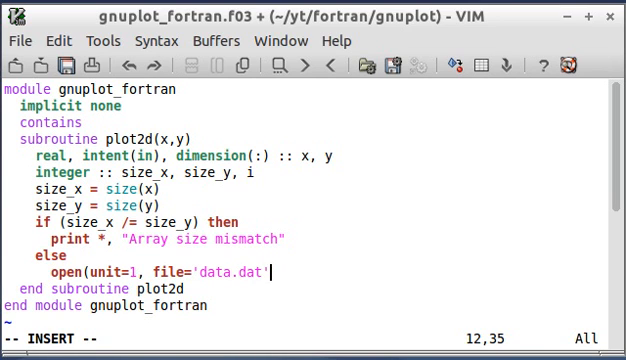
text())
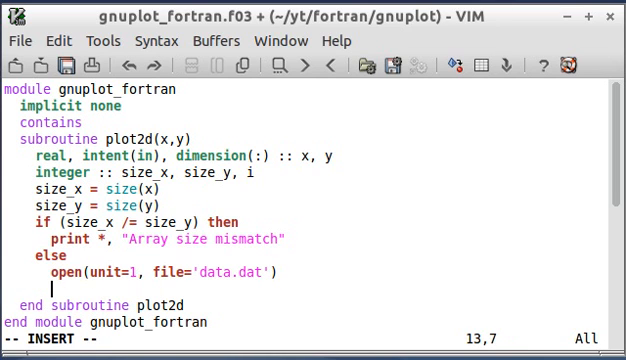
Start the loop do i = 1,size(x) with an indented body line
text(do)
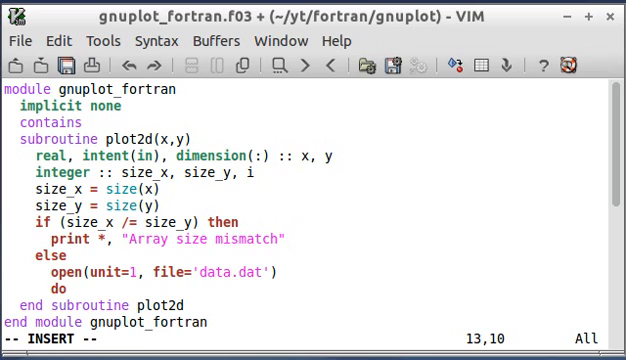
text(i =)
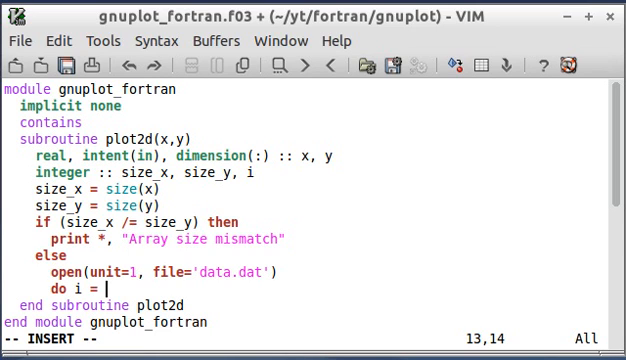
text(1)
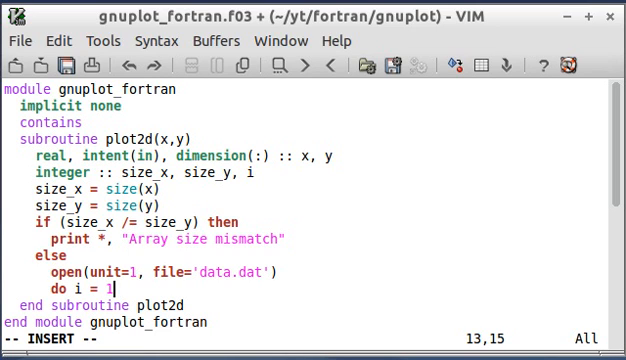
text(,size(x)
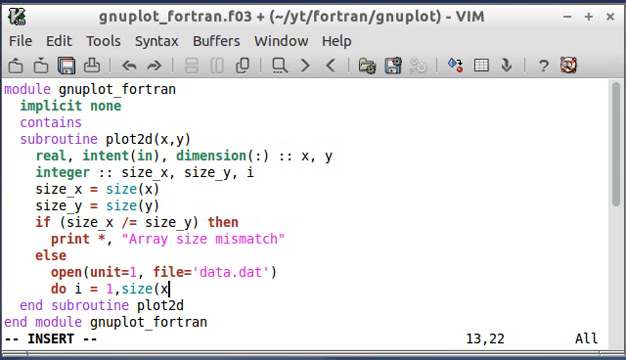
key(Return)
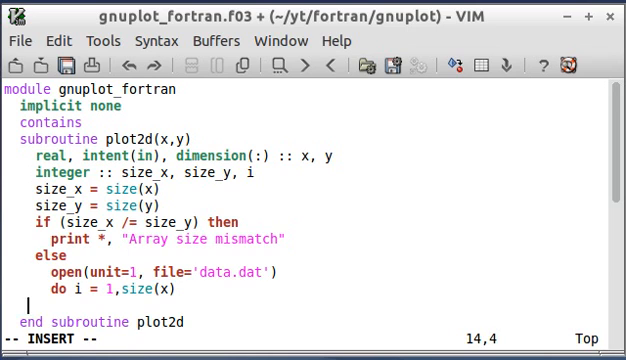
key(Tab)
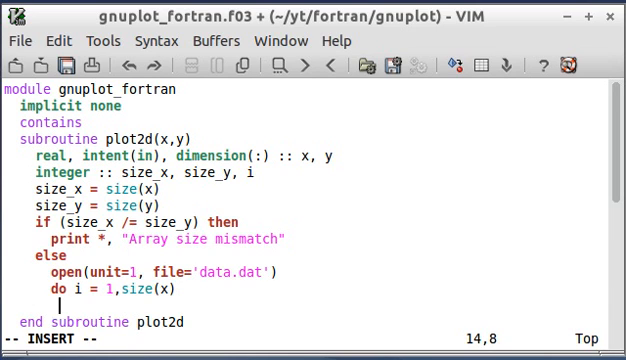
Write write(1,*) x(i), ' ', y(i) as the loop body
text(writ)
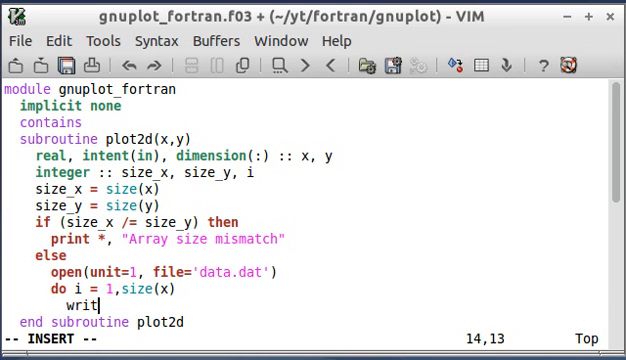
text(e(1,)
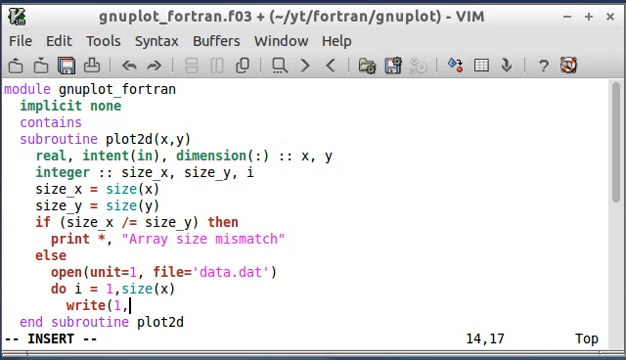
text(*)
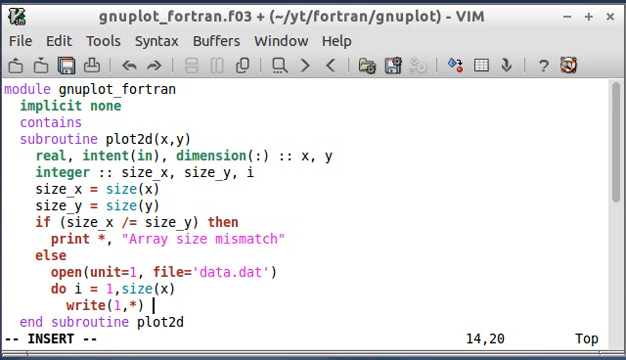
text(x(i))
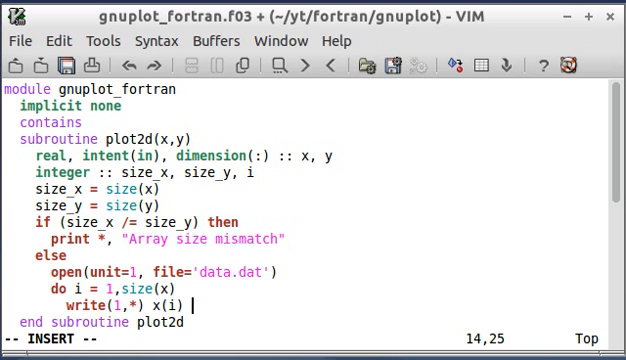
text(, ' ',)
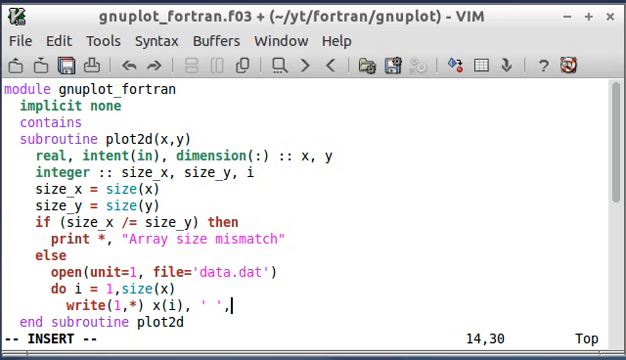
text(y)
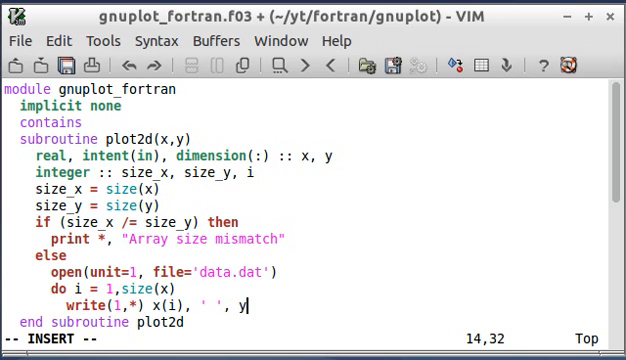
text((i))
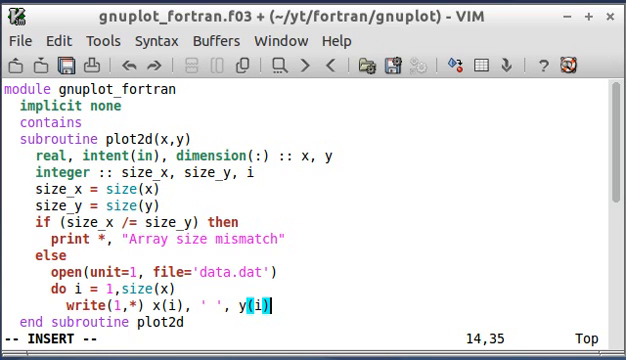
key(Return)
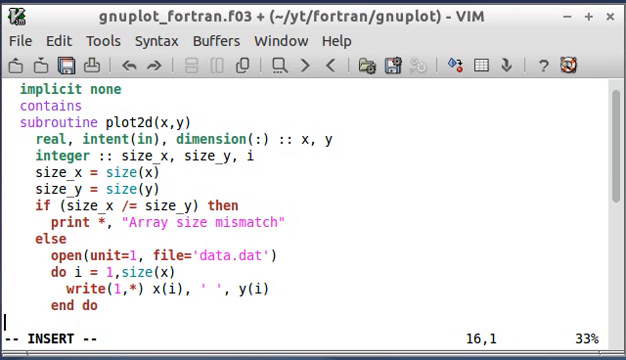
Type end if after end do to close the size-check block
text(end)
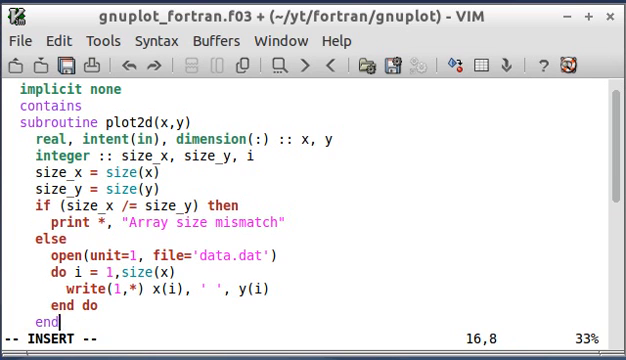
text(if)
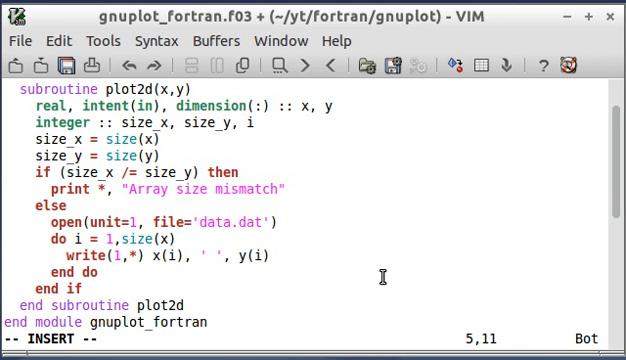
mouse_move(55, 158)
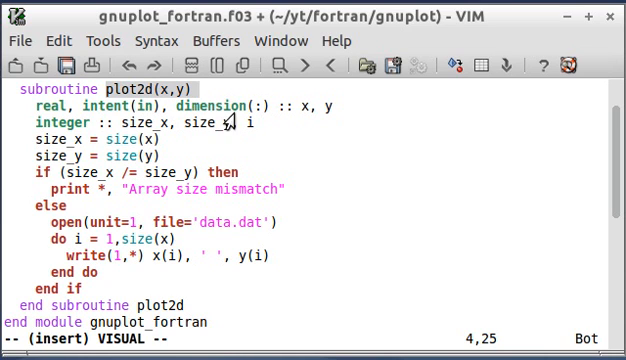
mouse_move(308, 113)
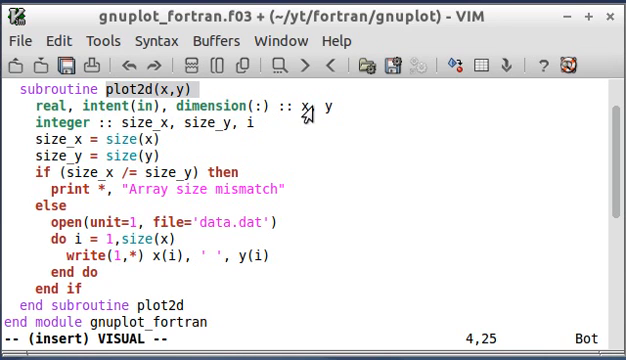
mouse_move(225, 135)
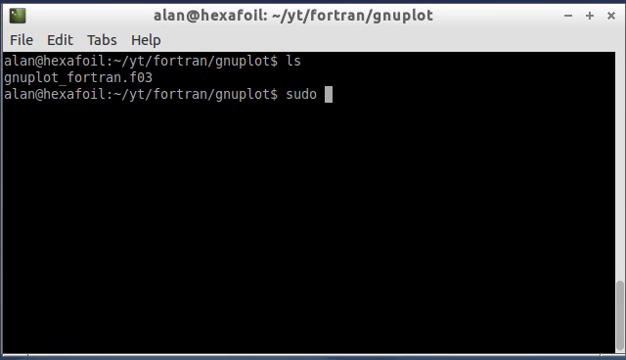
Enter gfortran -c gnuplot_fortran.f03 at the prompt, correcting misplaced and stray text
text(gfortran)
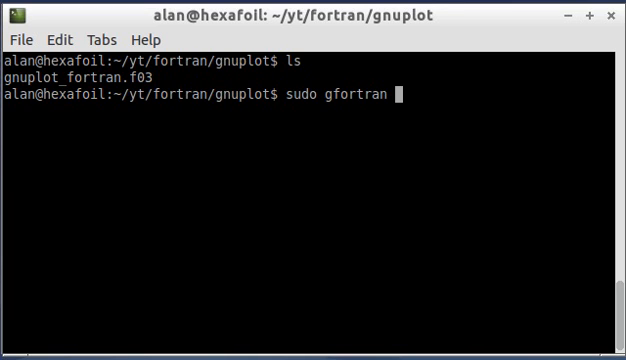
text(gnuplot)
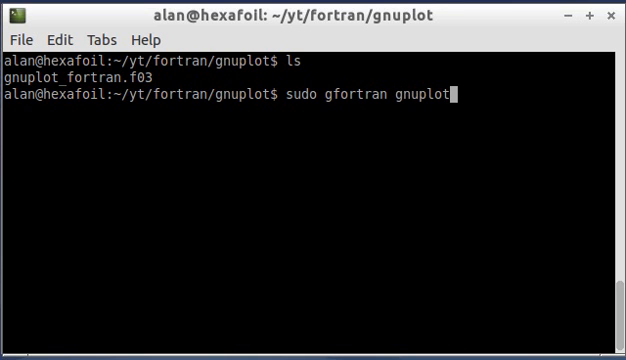
key(BackSpace)
text(-c)
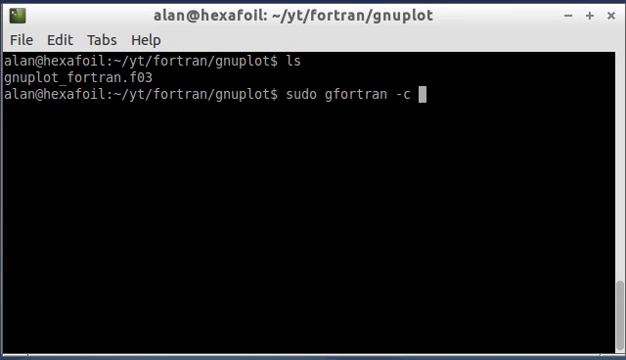
text(gn)
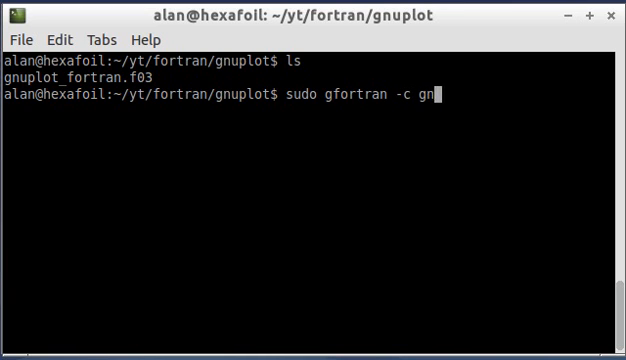
text(uplot_for)
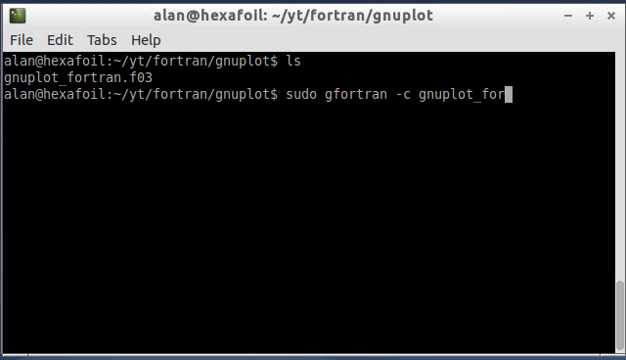
text(tran.f03)
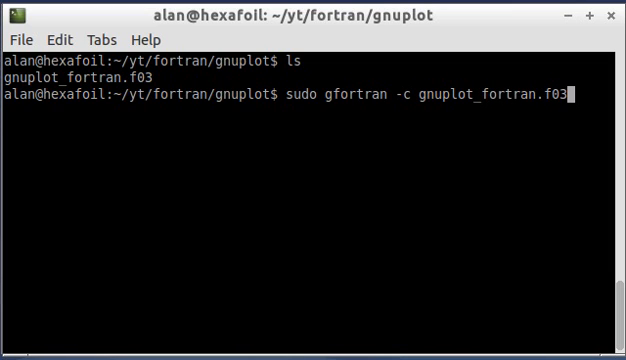
text(gnuplot)
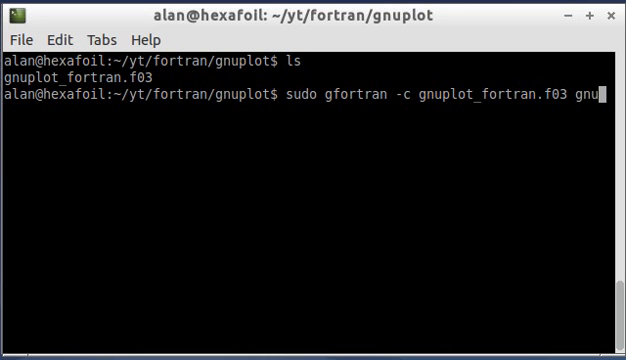
key(Return)
text(ls)
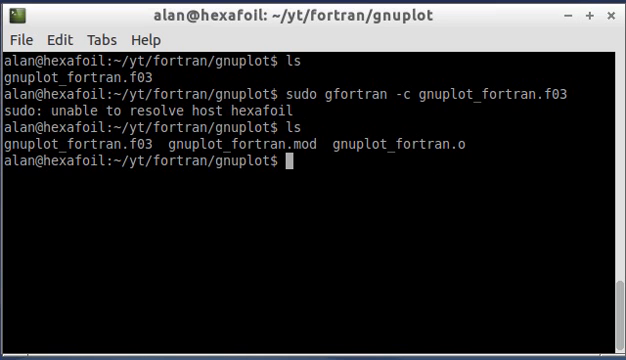
mouse_move(449, 178)
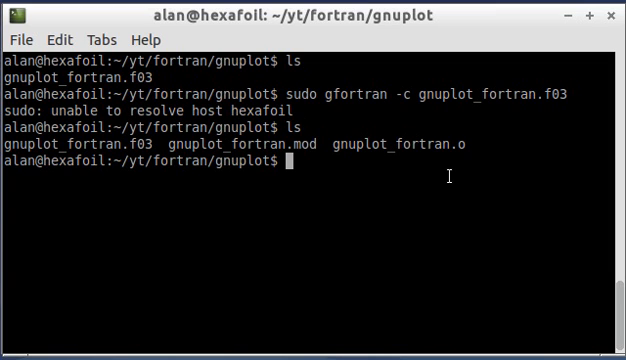
mouse_move(290, 169)
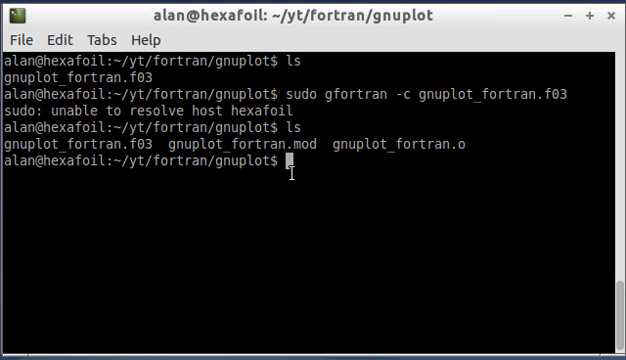